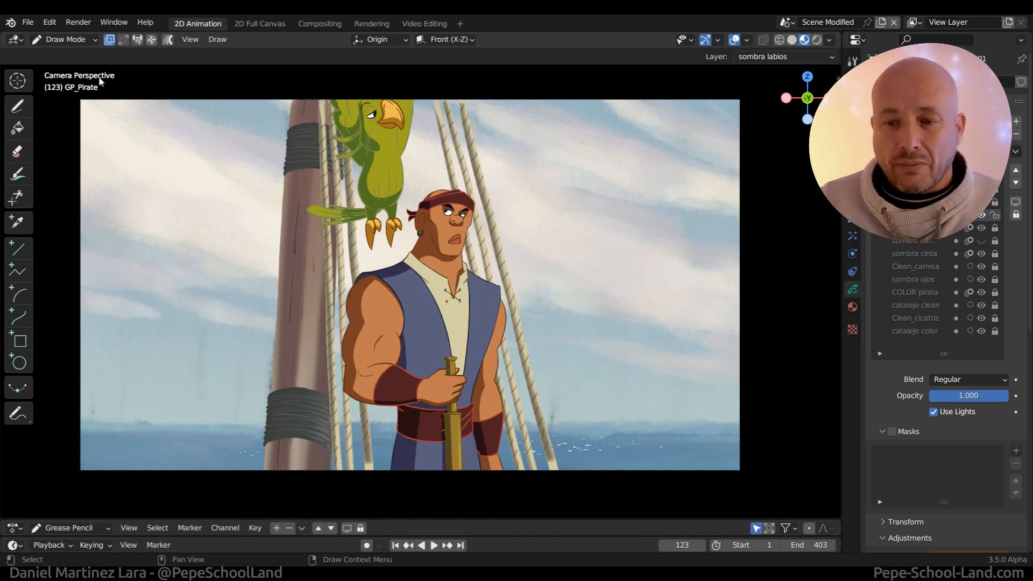
- Bring up Blender's Preferences from the Edit menu
{"action": "left_click", "coordinate": [49, 22]}
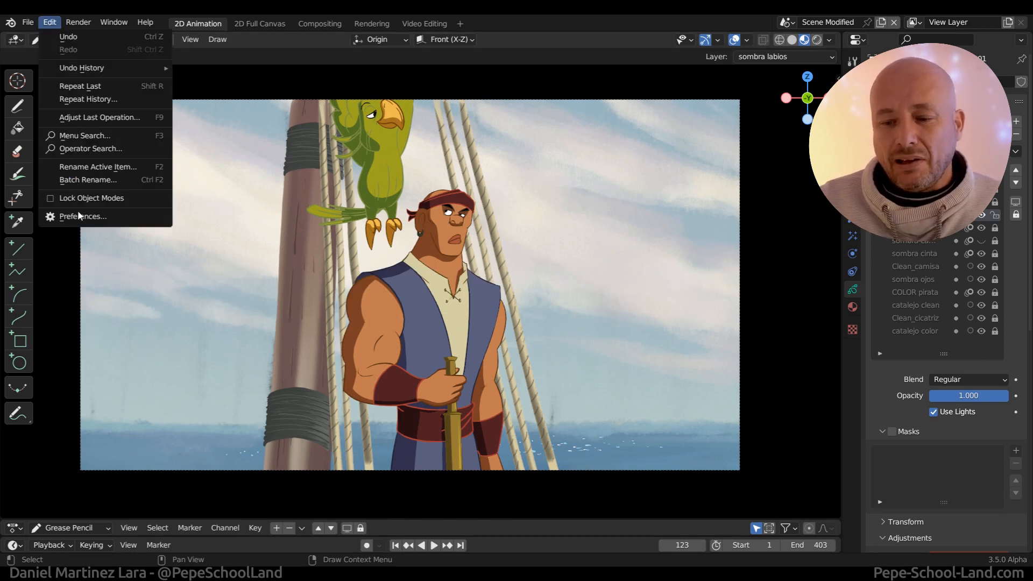
{"action": "left_click", "coordinate": [83, 216]}
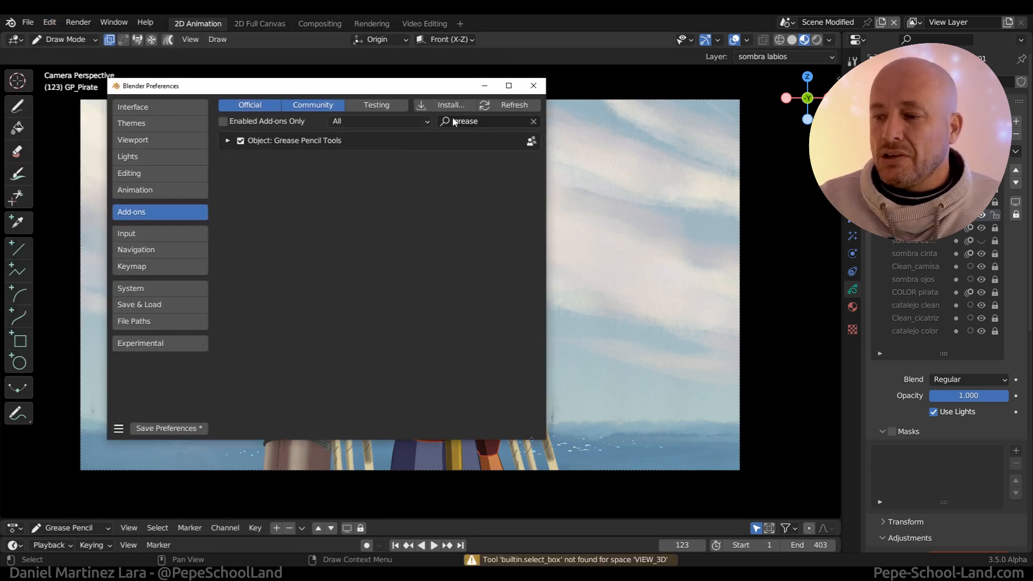
- Enable the Grease Pencil Tools add-on and expand its details to review its settings
{"action": "left_click", "coordinate": [481, 120]}
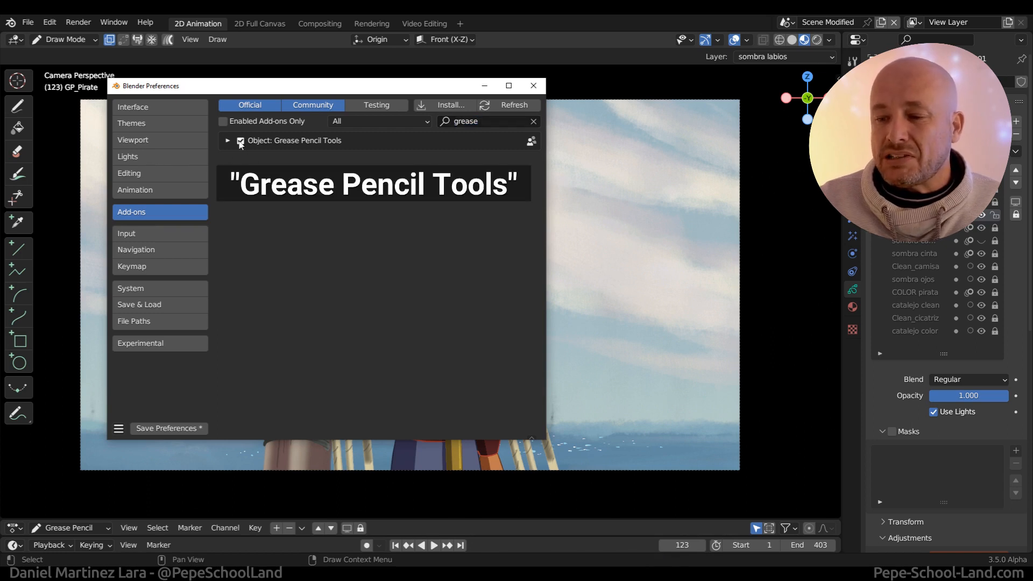
{"action": "left_click", "coordinate": [227, 140]}
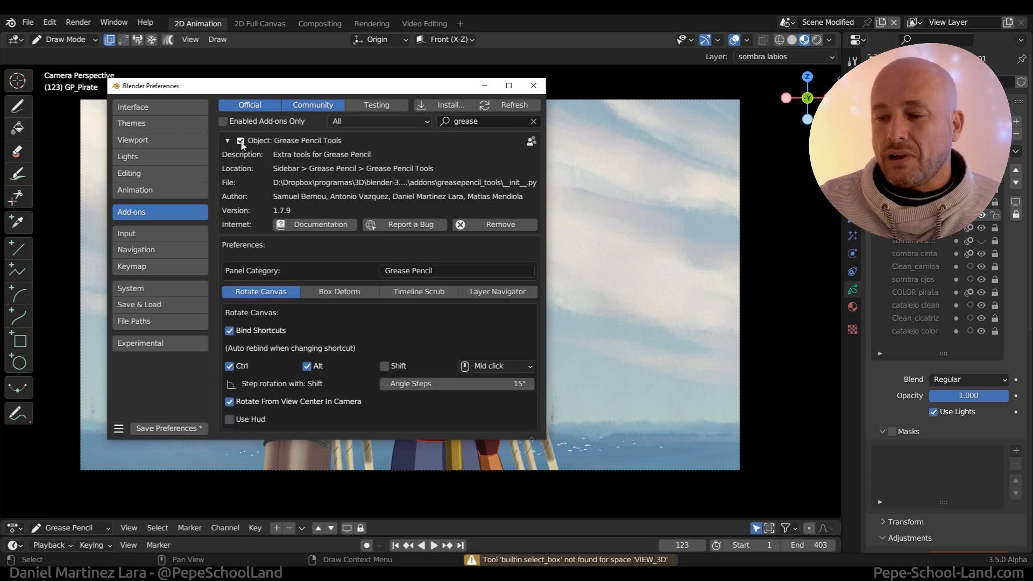
{"action": "left_click", "coordinate": [227, 140]}
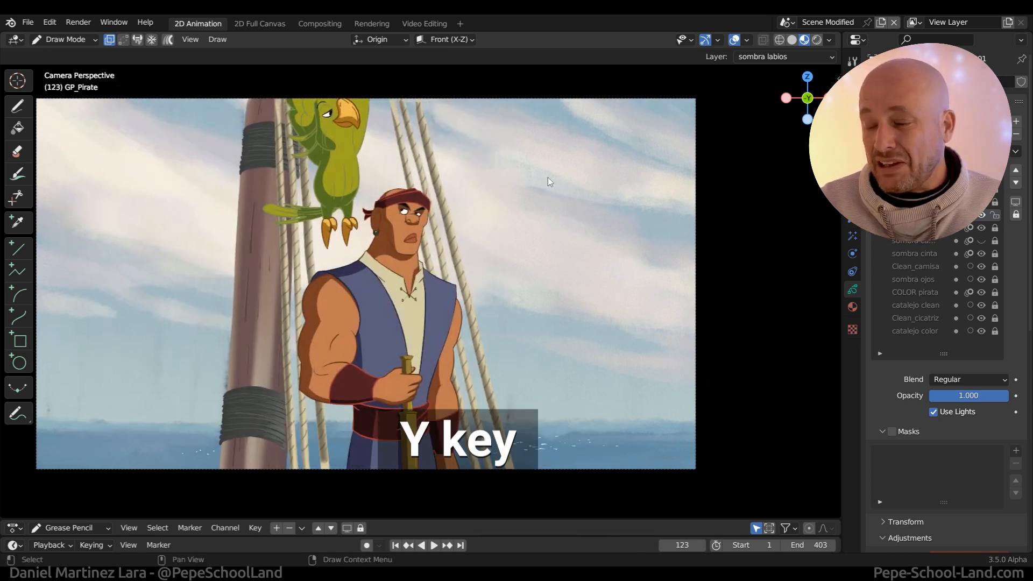
- In the Y layer popup, switch through Clean_piel, Clean_ojos and sombra piel, ending with sombra chaleco active
{"action": "left_click", "coordinate": [785, 56]}
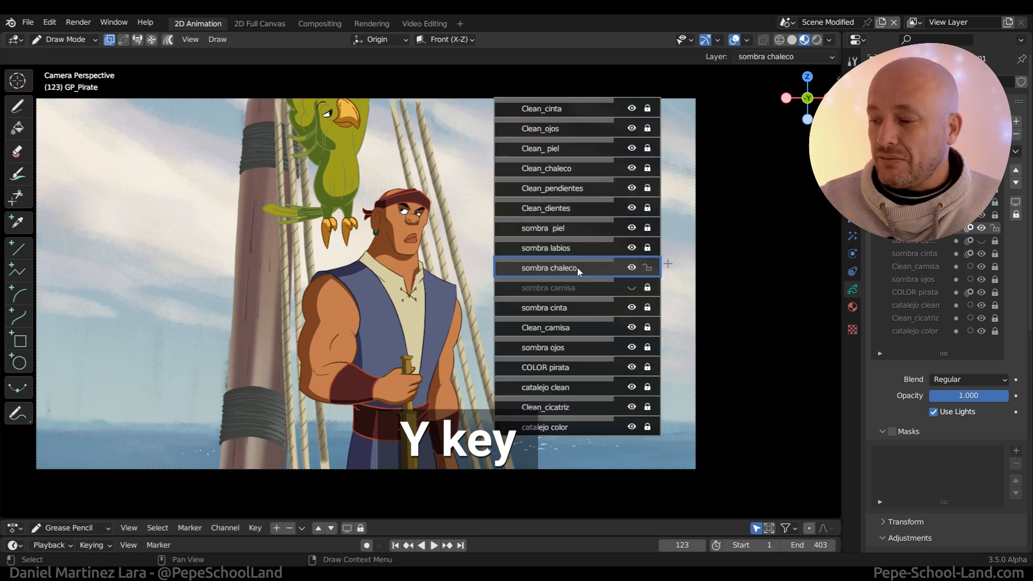
{"action": "left_click", "coordinate": [539, 148]}
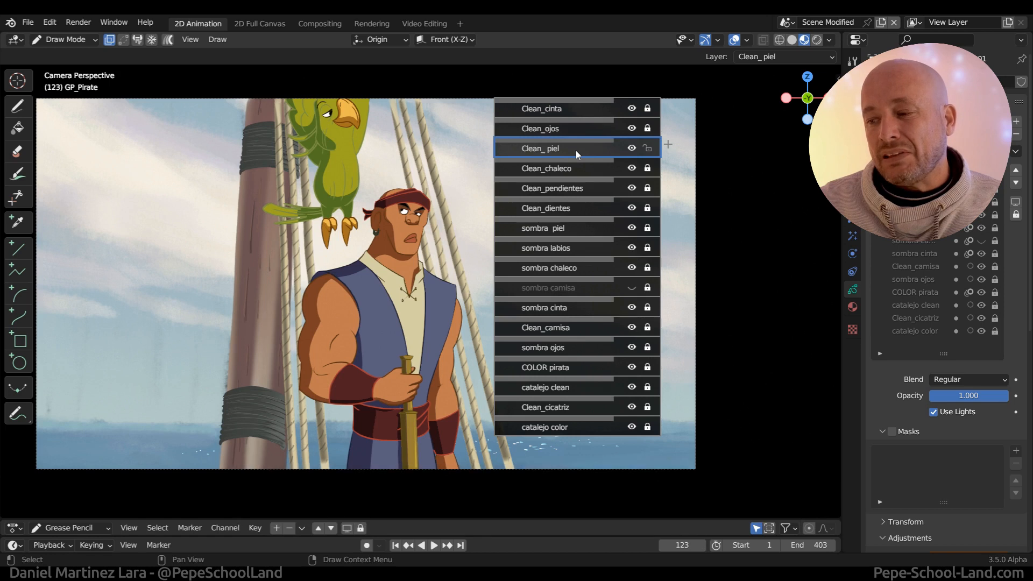
{"action": "left_click", "coordinate": [541, 128]}
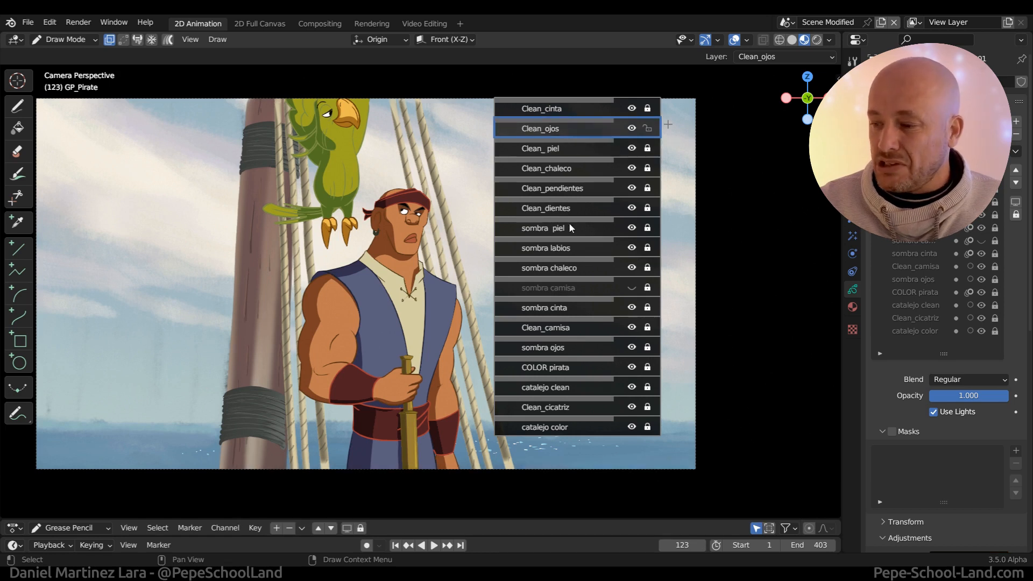
{"action": "left_click", "coordinate": [543, 227]}
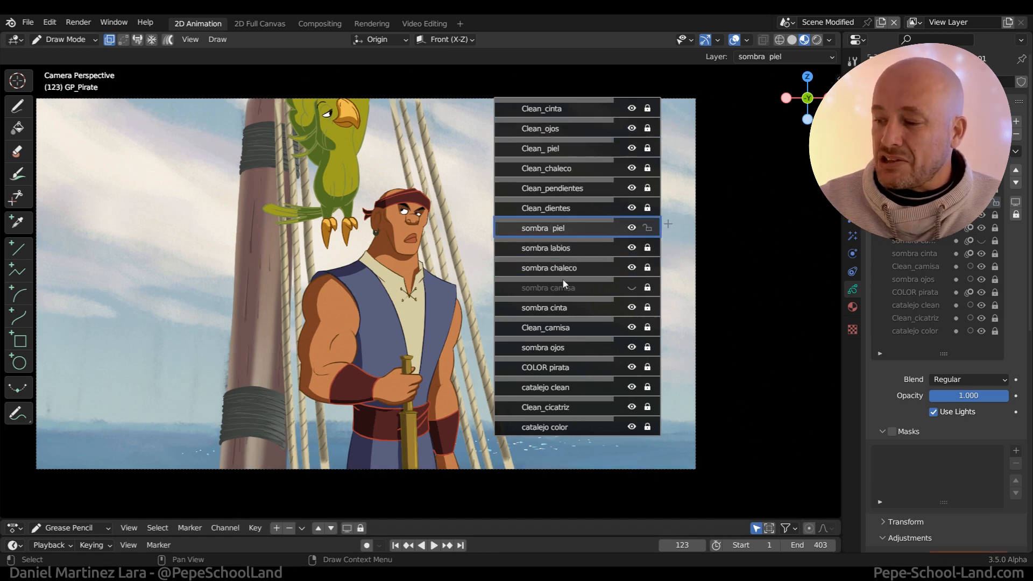
{"action": "left_click", "coordinate": [549, 268]}
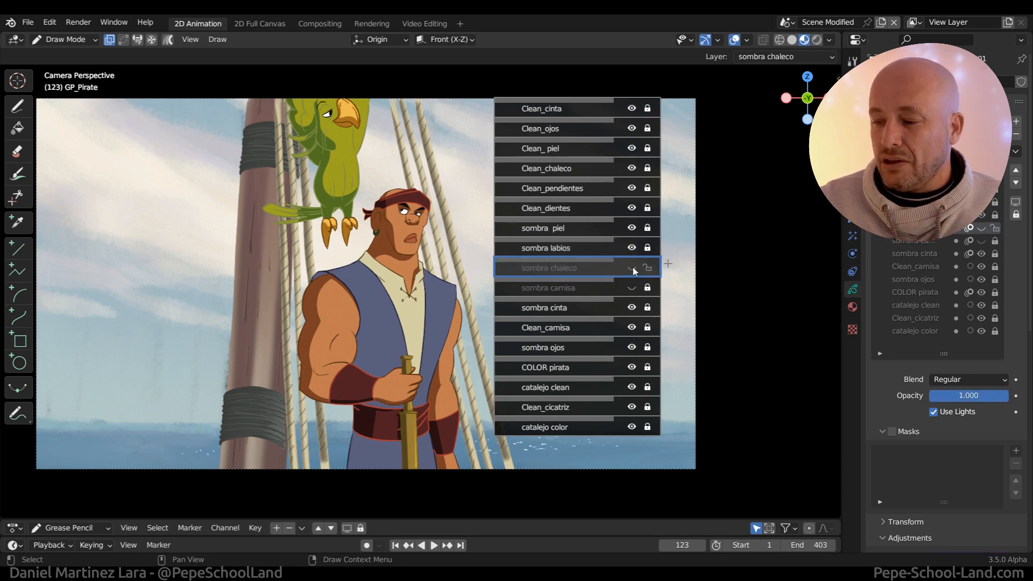
- Make sombra chaleco visible again and drag Clean_camisa up to sit right after sombra piel
{"action": "left_click", "coordinate": [631, 268]}
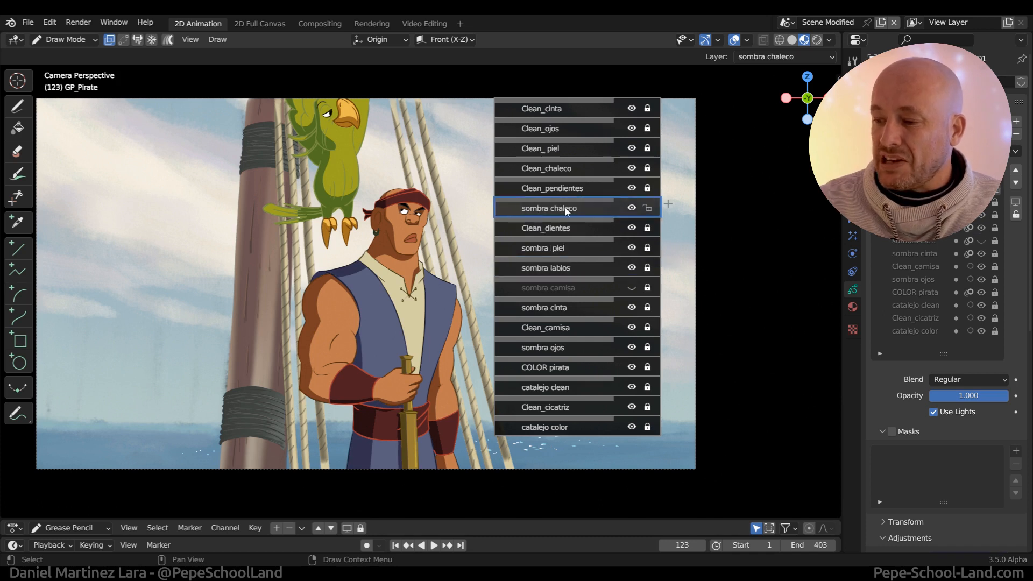
{"action": "left_click", "coordinate": [544, 327]}
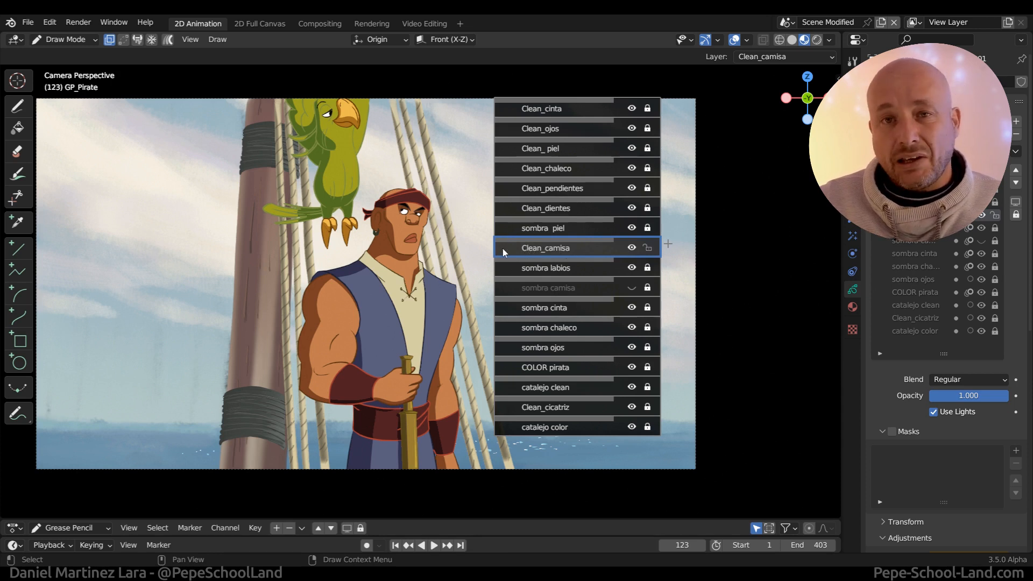
- Preview Clean_piel, sombra piel and sombra chaleco in turn, leaving sombra chaleco active
{"action": "left_click", "coordinate": [539, 147]}
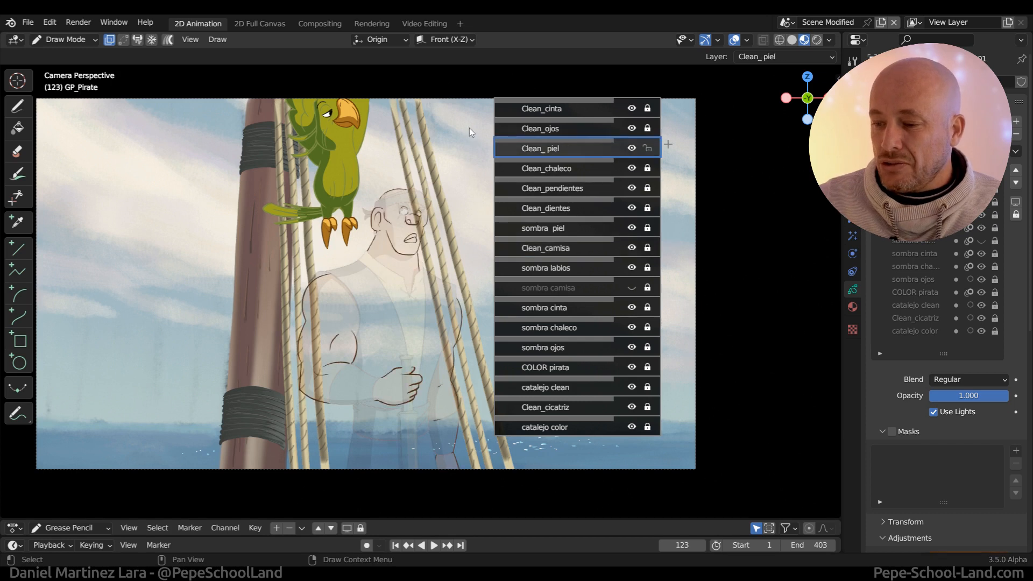
{"action": "left_click", "coordinate": [542, 227]}
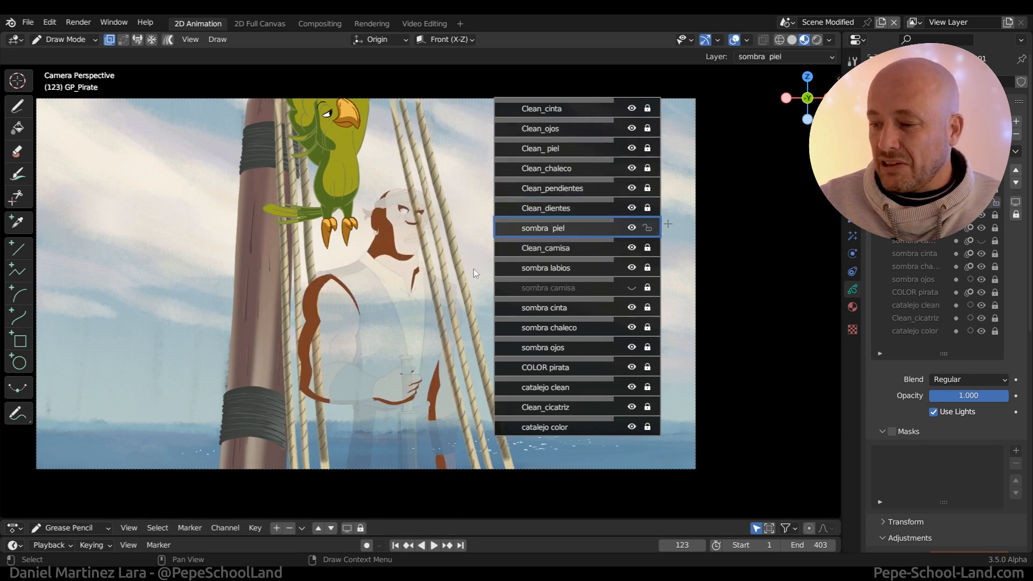
{"action": "left_click", "coordinate": [548, 327]}
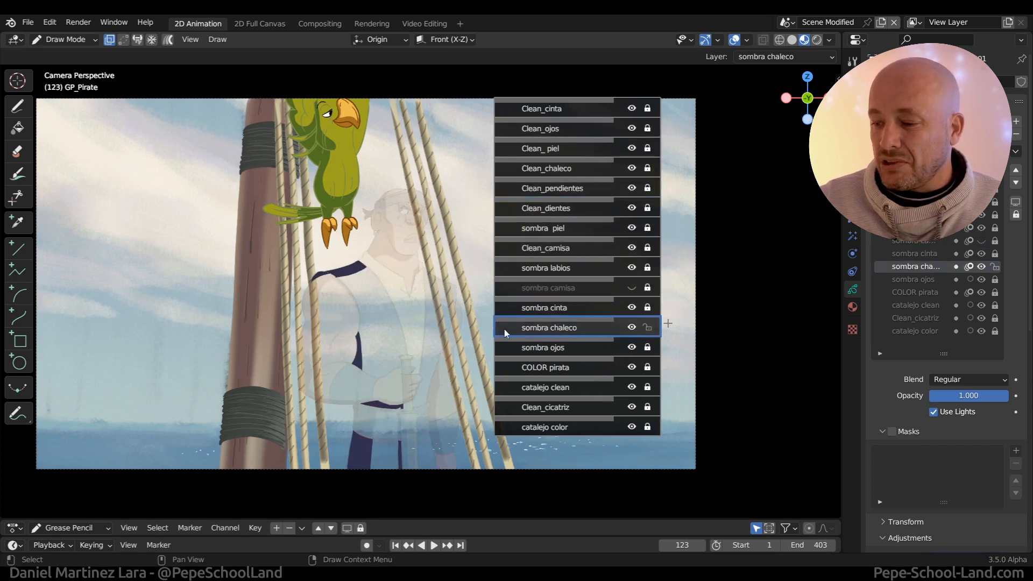